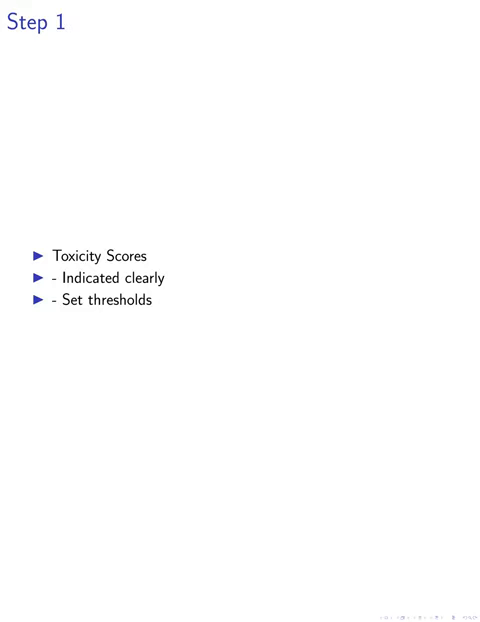
Step: Advance to the Step 2 slide on previewing flagged content and the skip-filters option
key("Right")
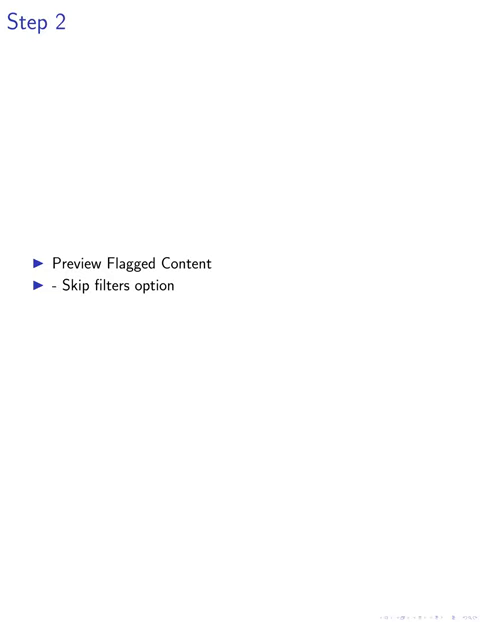
Step: Advance to the Step 3 slide on categorizing permissible and filtered terms
key("Right")
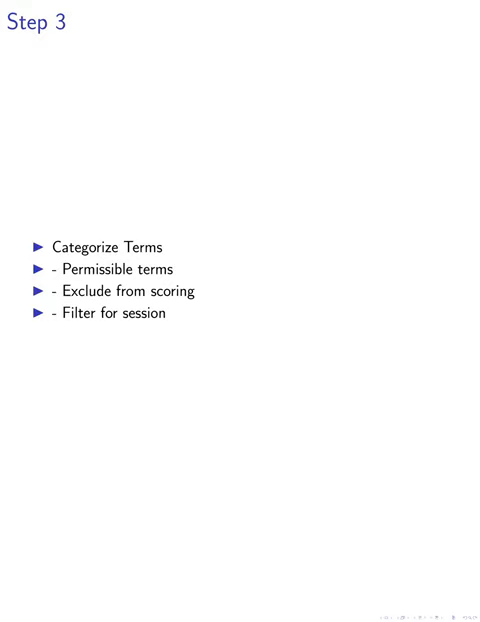
Step: Advance past the Step 4 Questionnaire Evaluation slide to Step 5, Descriptive Analysis
key("right")
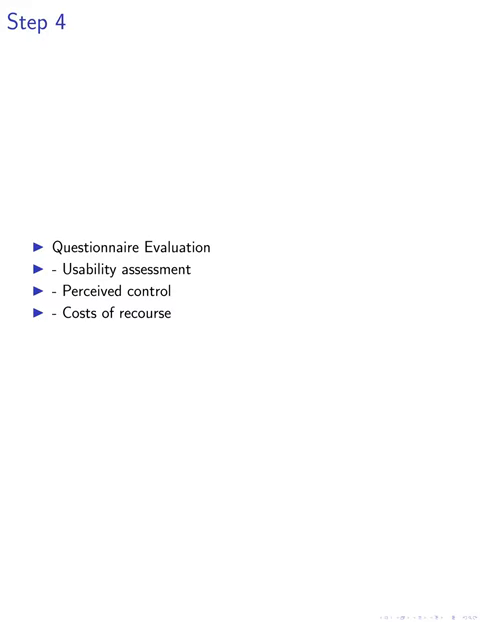
key("right")
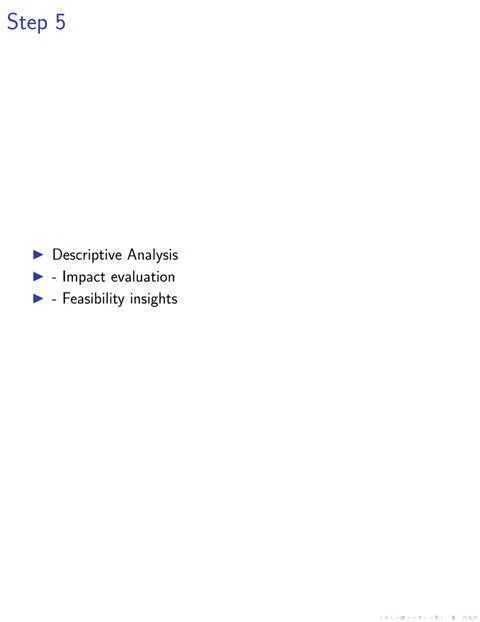